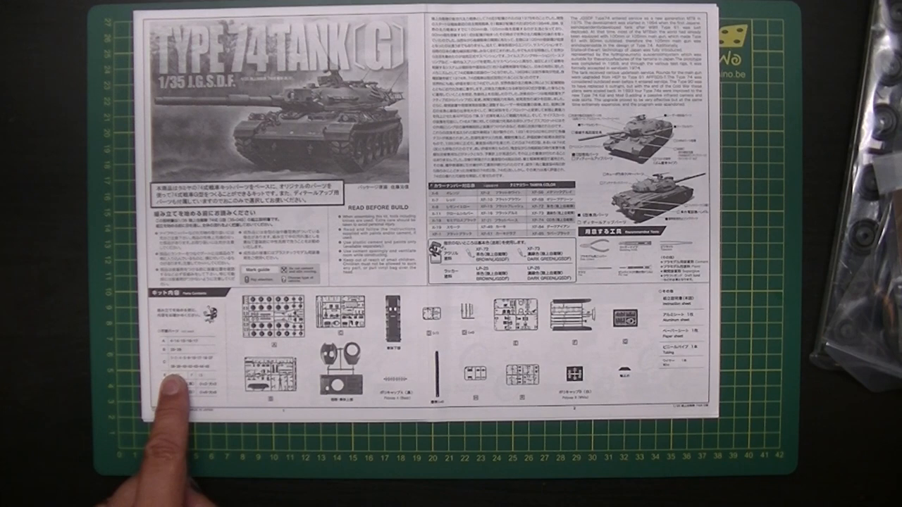
{"action": "mouse_move", "coordinate": [338, 345]}
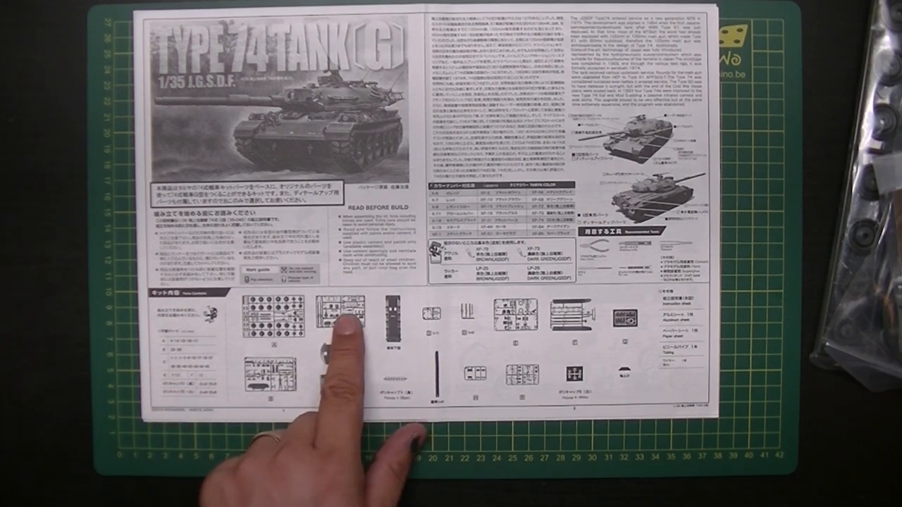